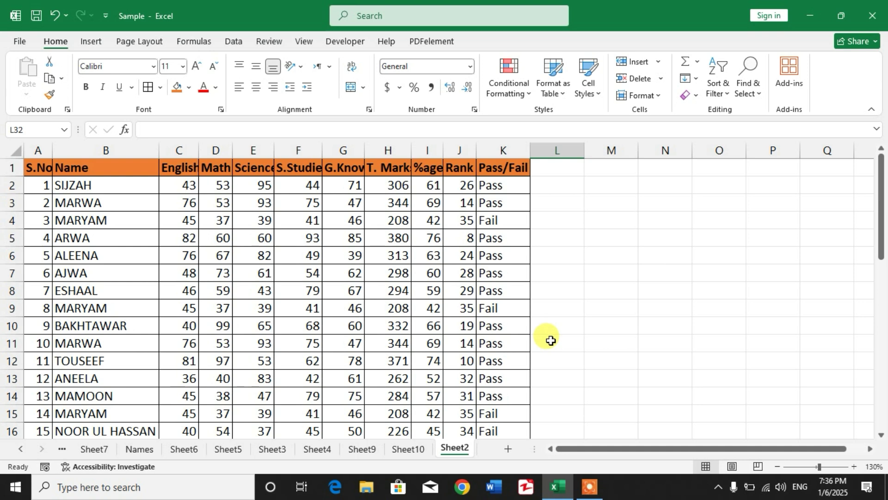
mouse_move(535, 220)
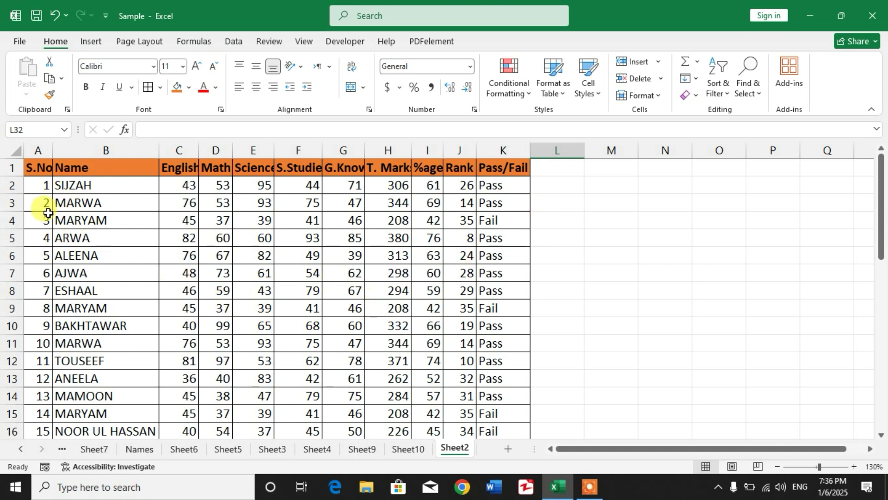
mouse_move(105, 308)
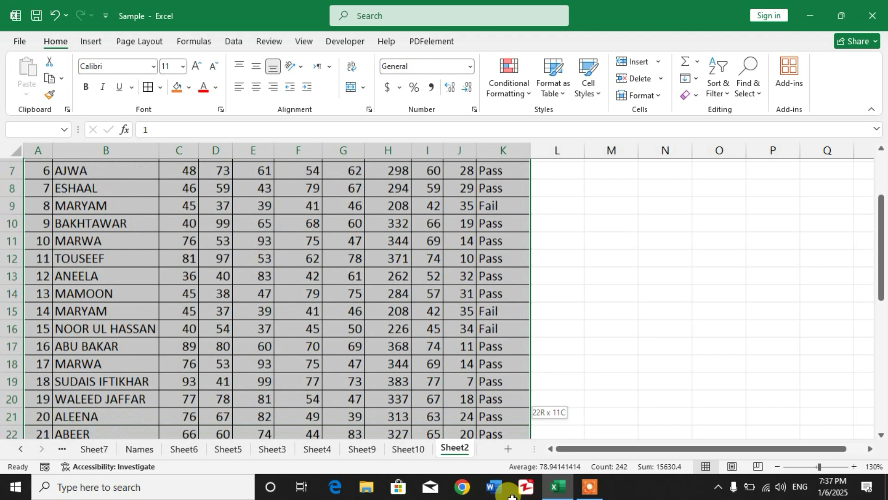
Open the Conditional Formatting menu for the selected student marks table
scroll("down", 3)
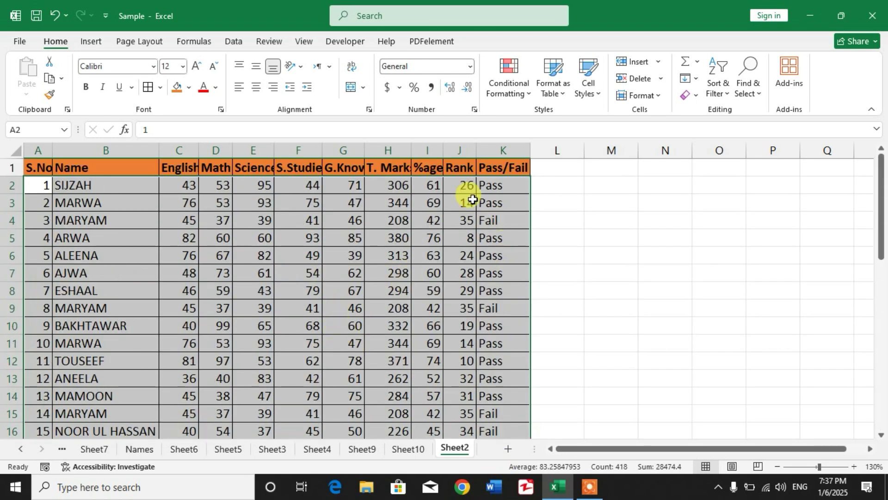
left_click(507, 78)
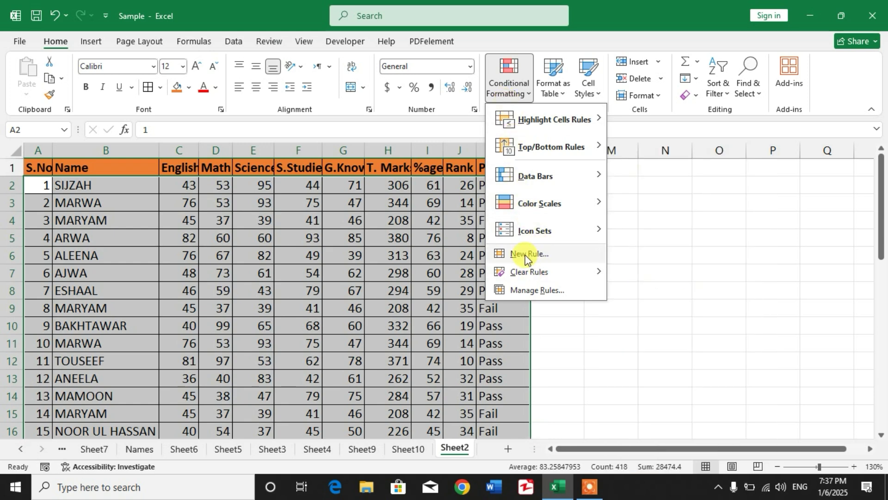
Start a new formula-based rule with the formula =$B2=$N$3
left_click(527, 253)
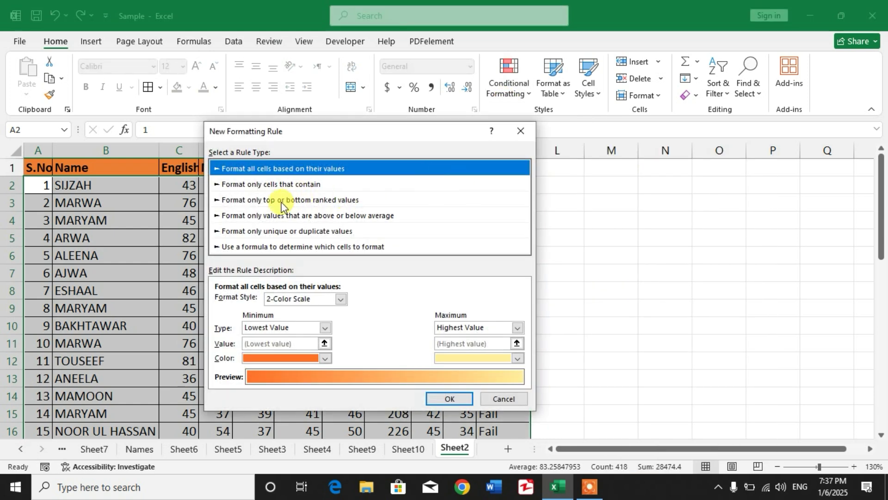
mouse_move(274, 251)
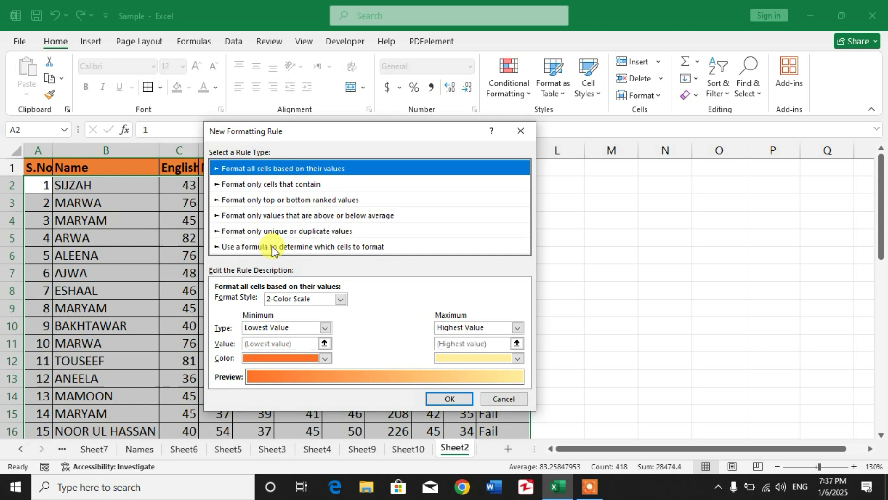
left_click(302, 246)
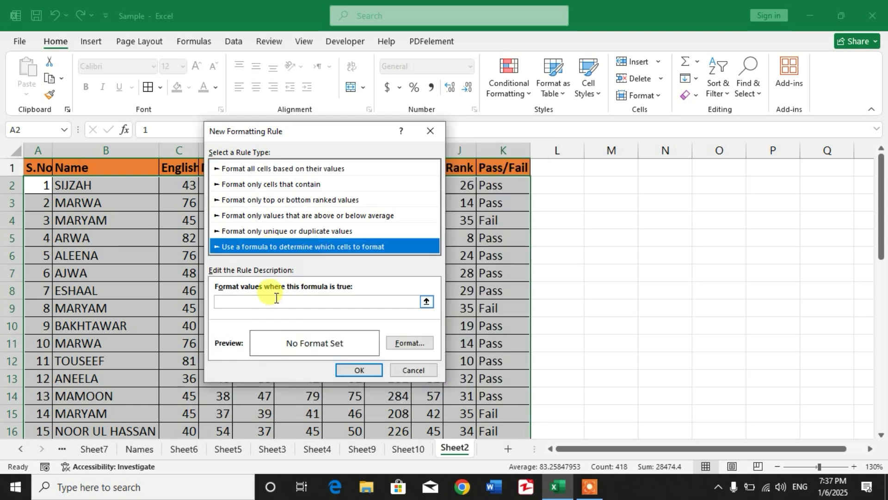
left_click(317, 301)
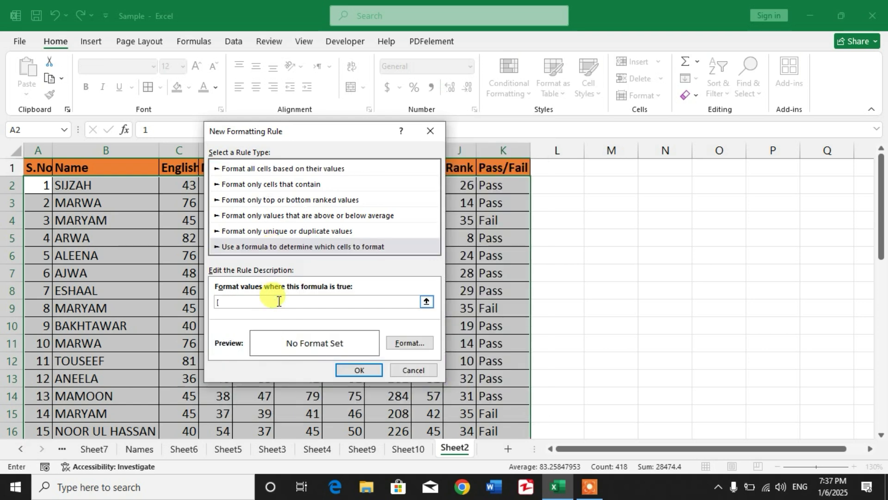
type("=")
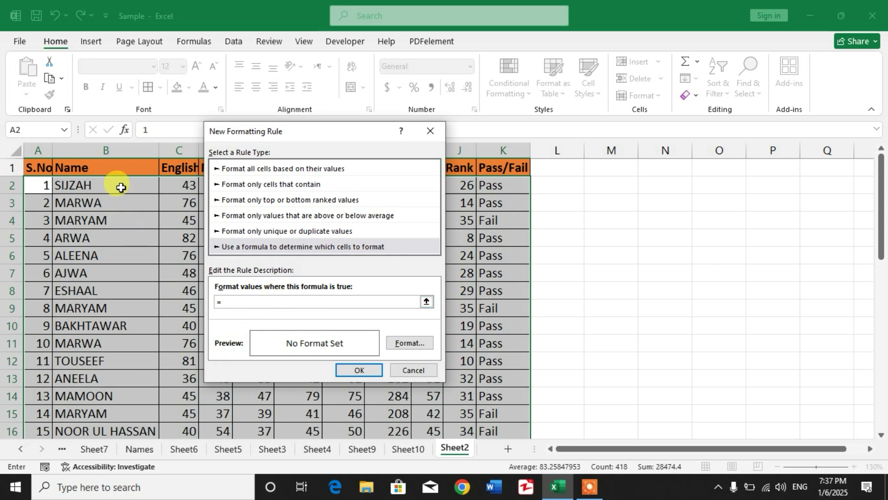
left_click(106, 185)
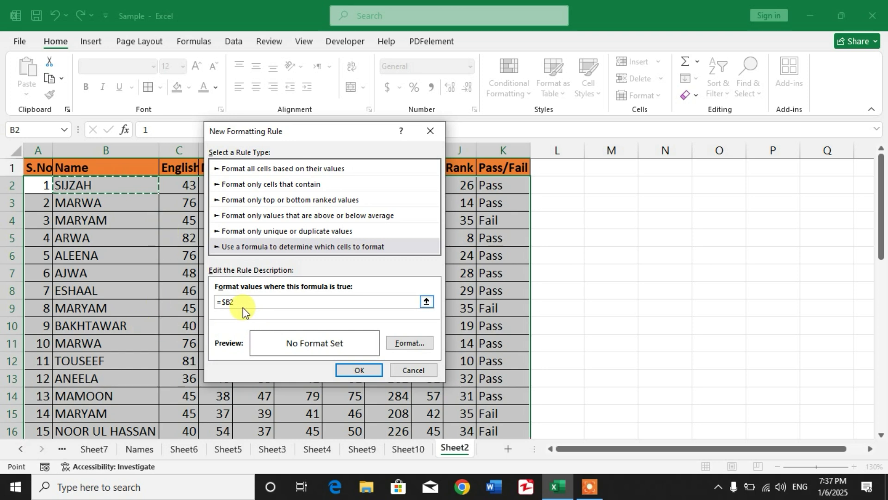
type("=")
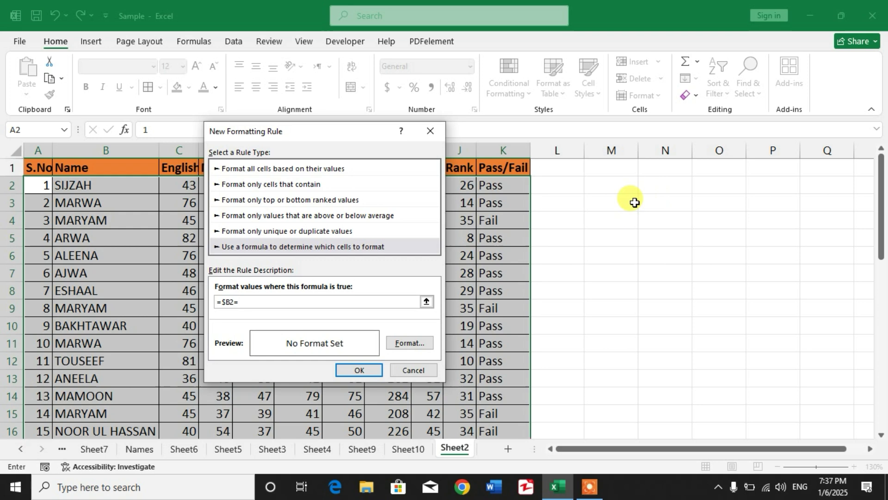
left_click(666, 202)
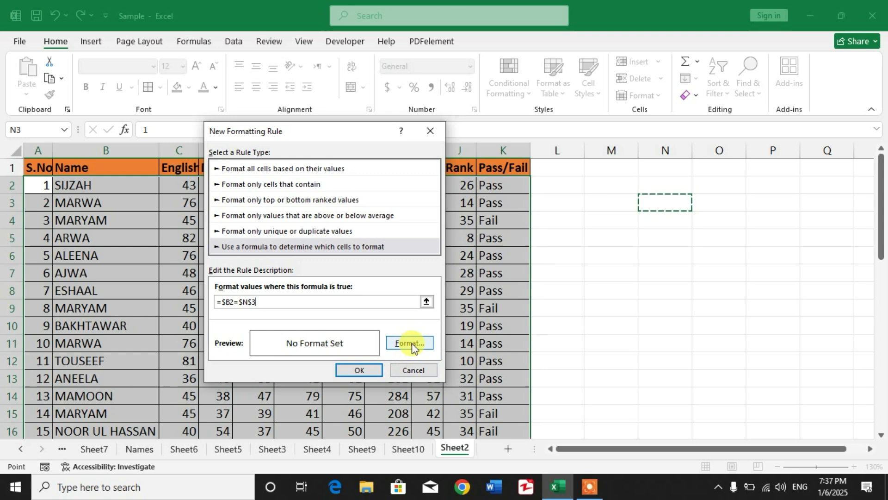
Set an orange fill format on the name-matching rule and apply it to the table
left_click(409, 343)
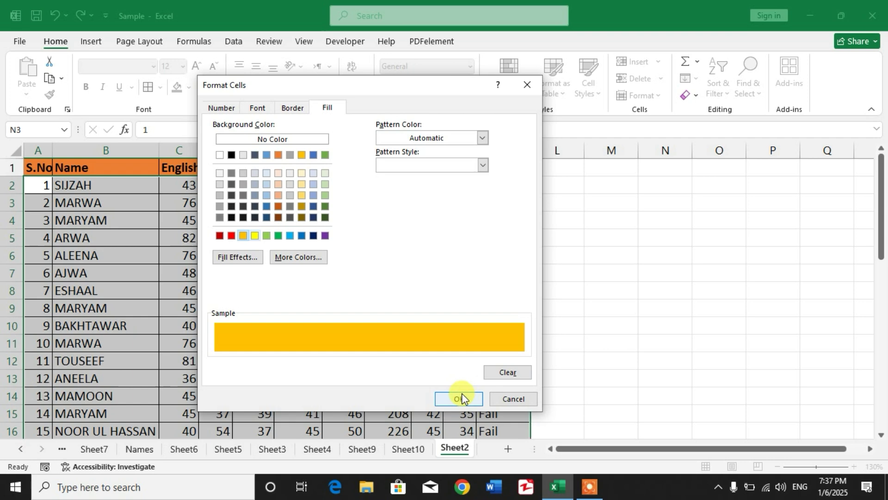
left_click(458, 399)
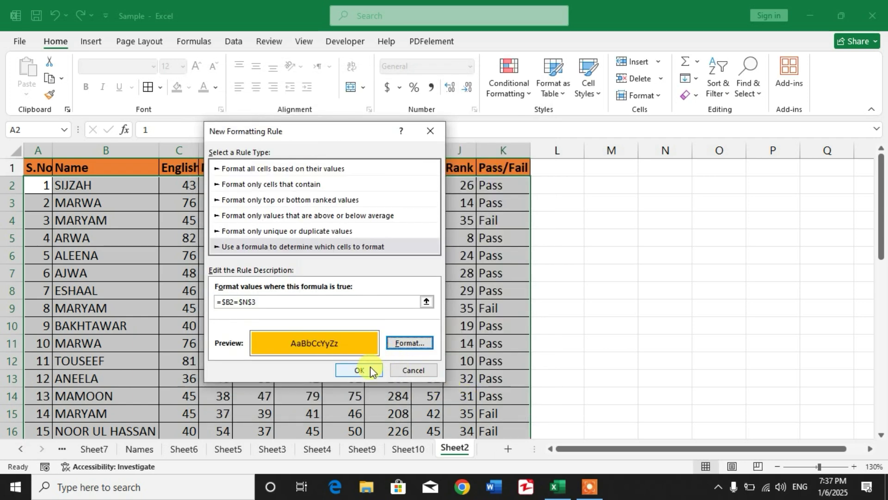
left_click(358, 371)
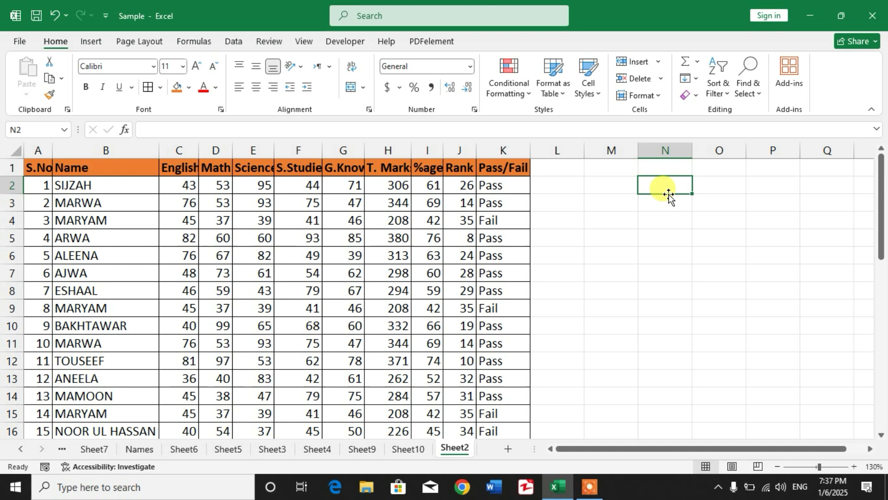
Enter 'Search bar' in N2 and Aleena in N3, highlighting the ALEENA row
type("S")
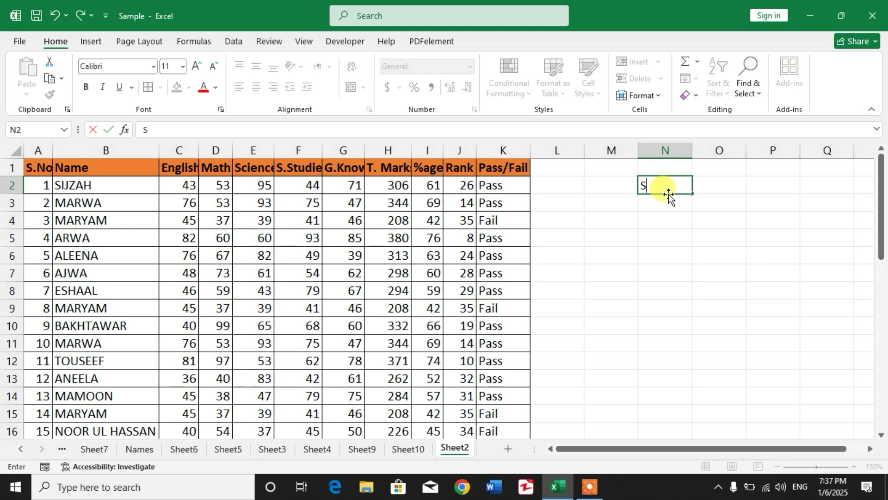
type("earch bar")
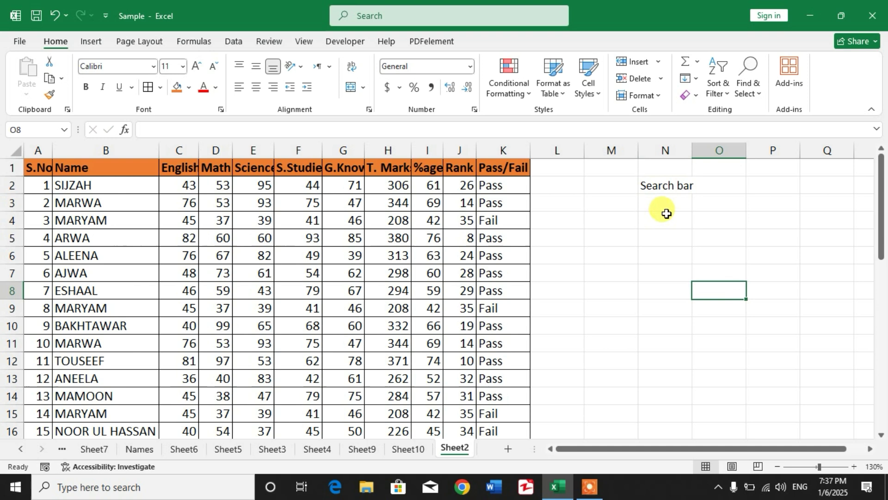
left_click(665, 202)
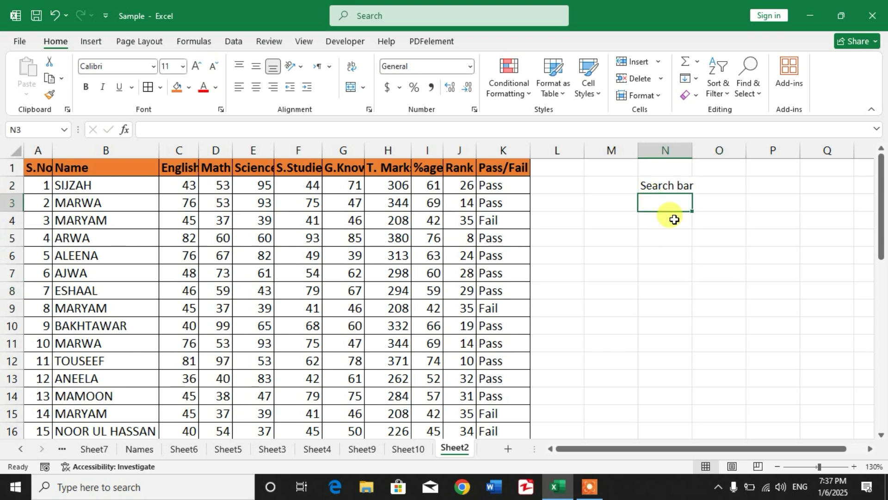
type("Aleena")
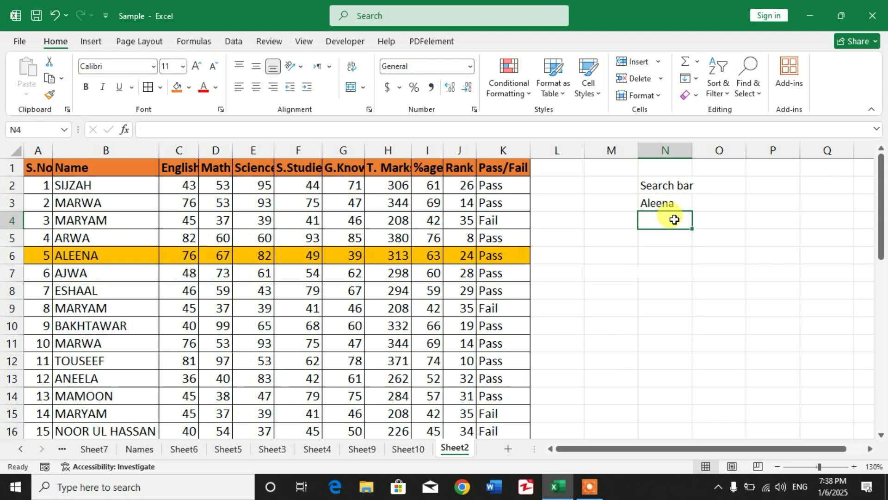
scroll("down", 3)
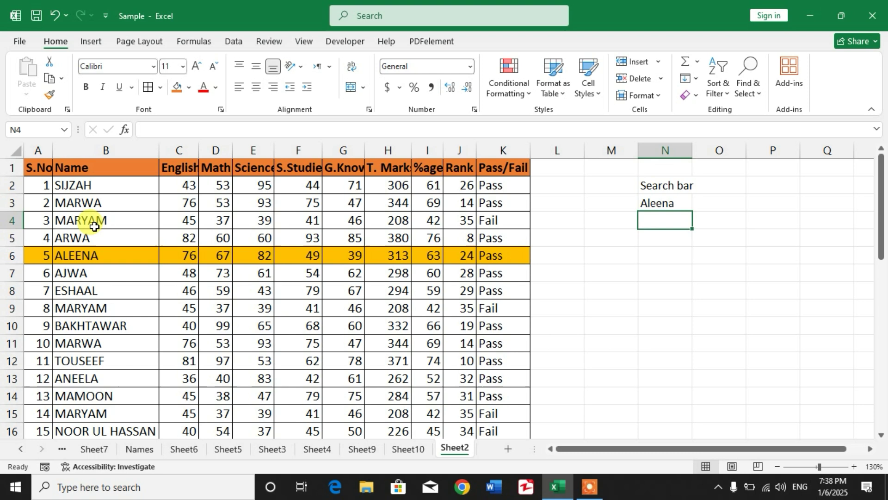
mouse_move(451, 274)
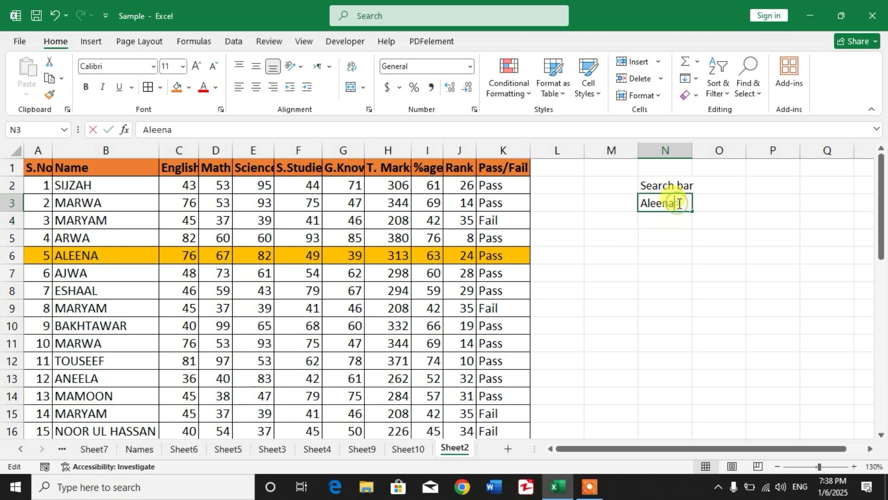
Replace the N3 search name with Marwa and scroll to check the highlighted MARWA rows
type("M")
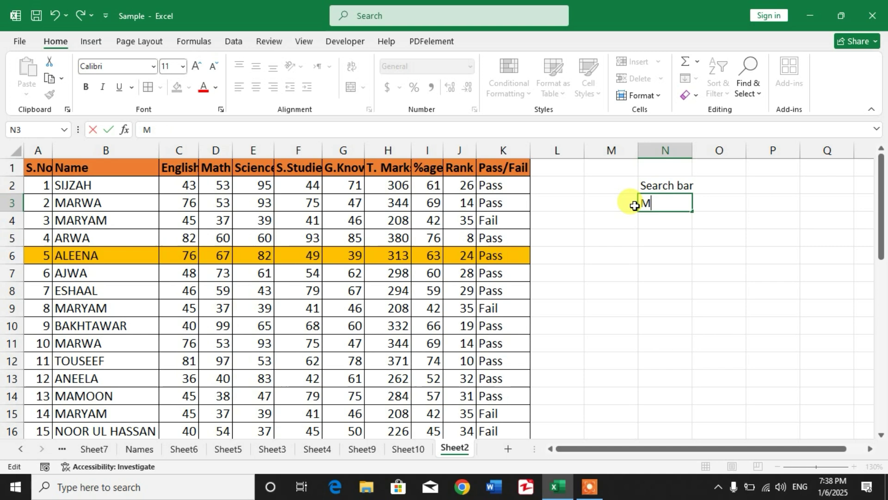
type("arwa")
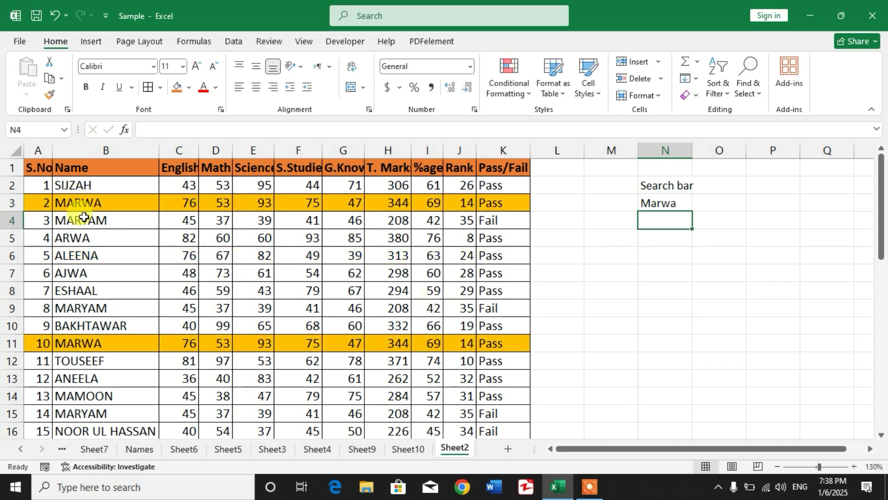
scroll("down", 3)
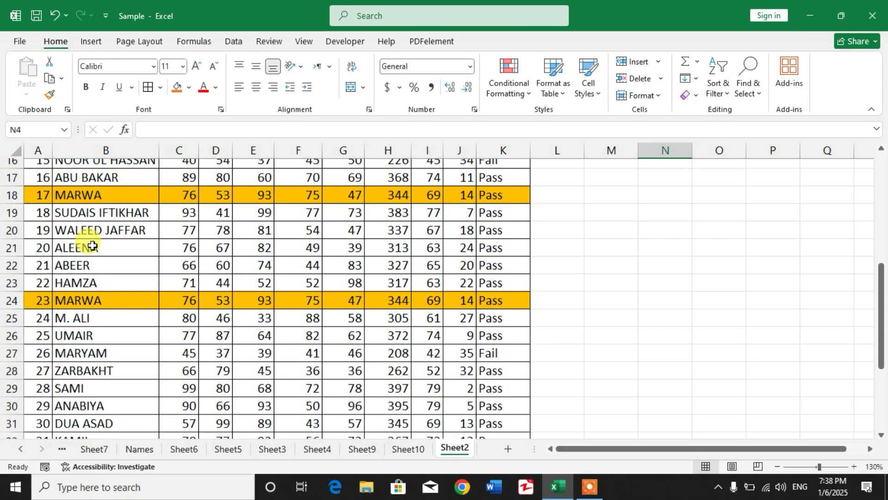
scroll("down", 3)
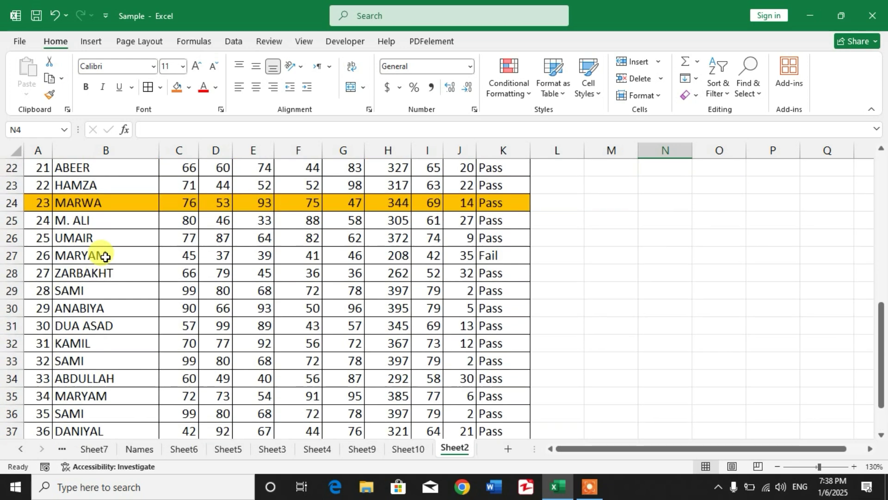